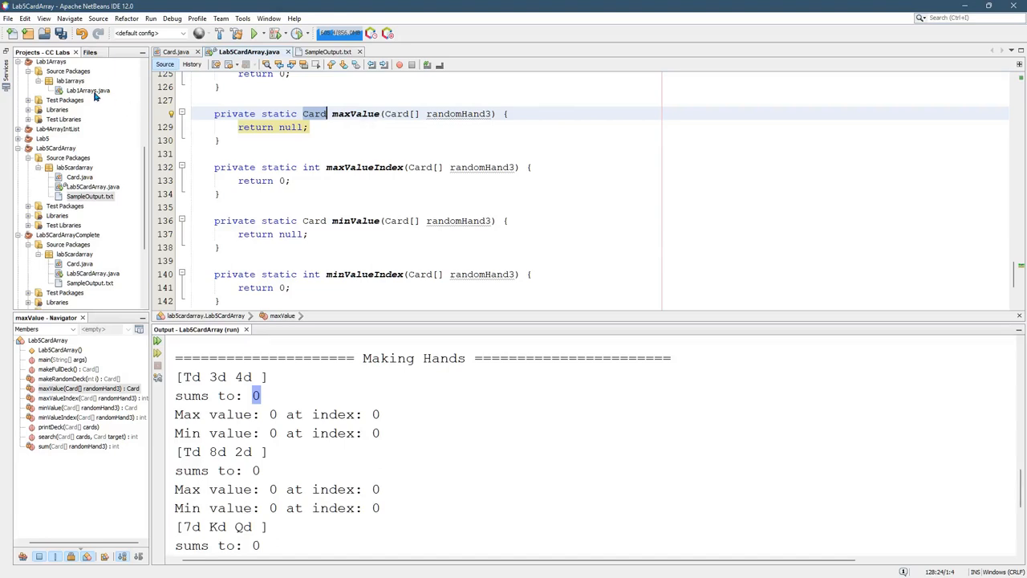
{"action": "mouse_move", "coordinate": [86, 90]}
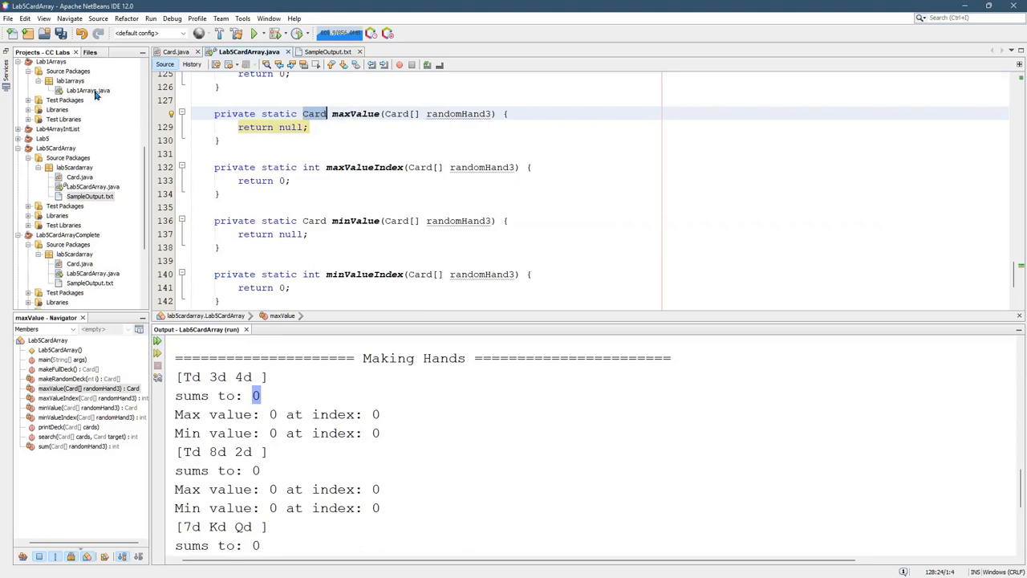
{"action": "mouse_move", "coordinate": [86, 90]}
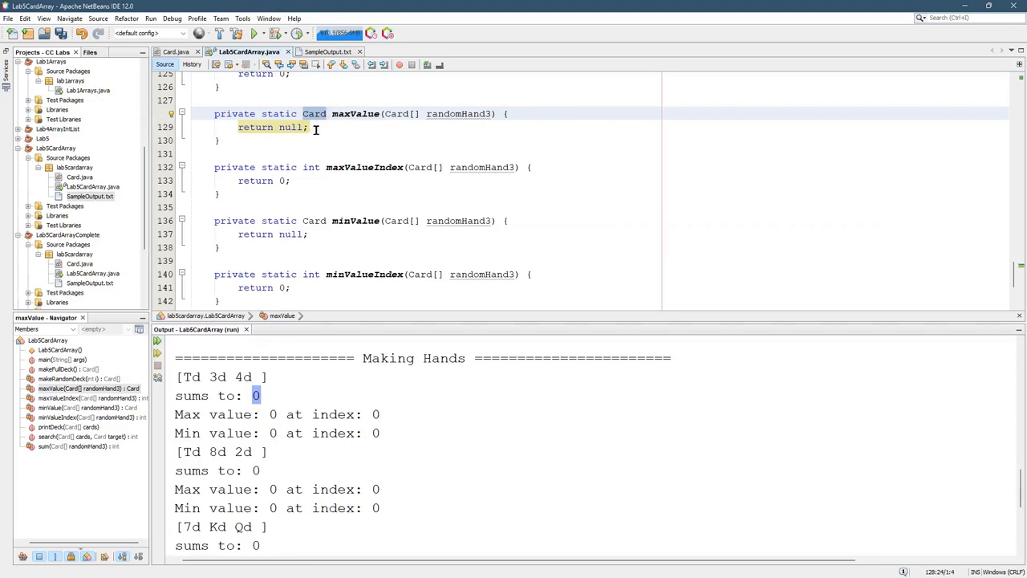
Start a new line after 'return null;' with 'card.' and clear it again, leaving a blank line.
{"action": "type", "text": ">"}
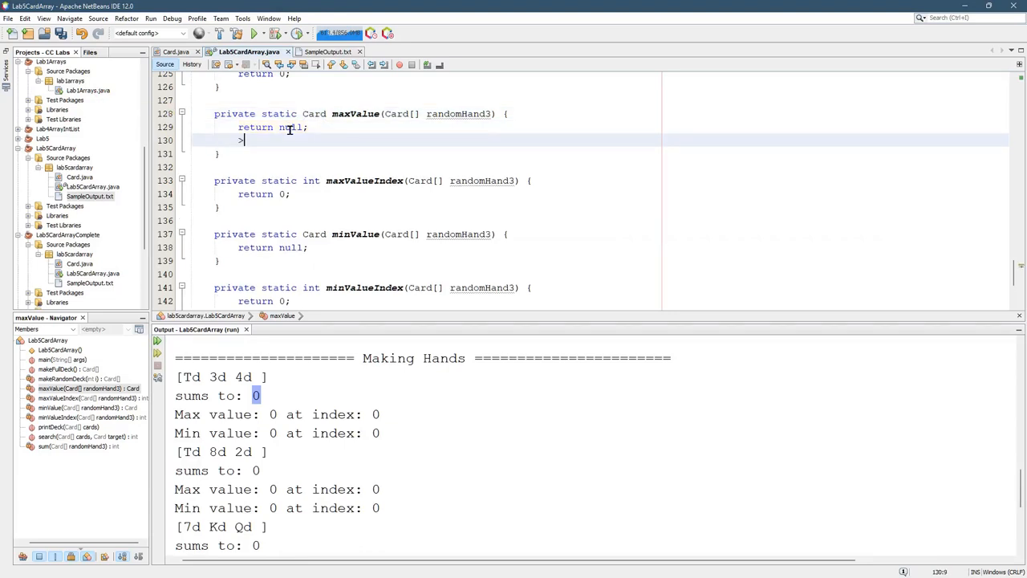
{"action": "type", "text": "<"}
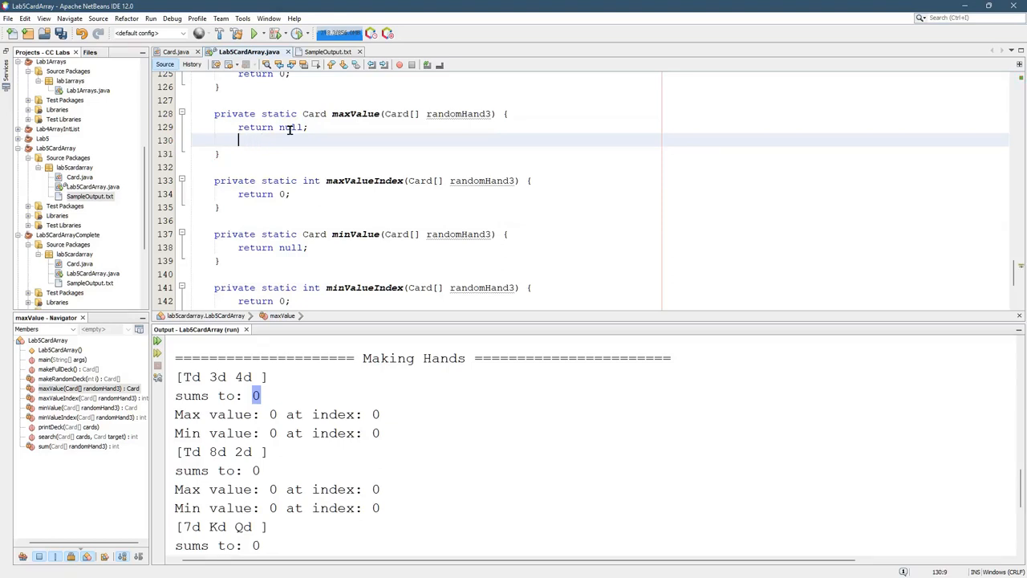
{"action": "type", "text": "card"}
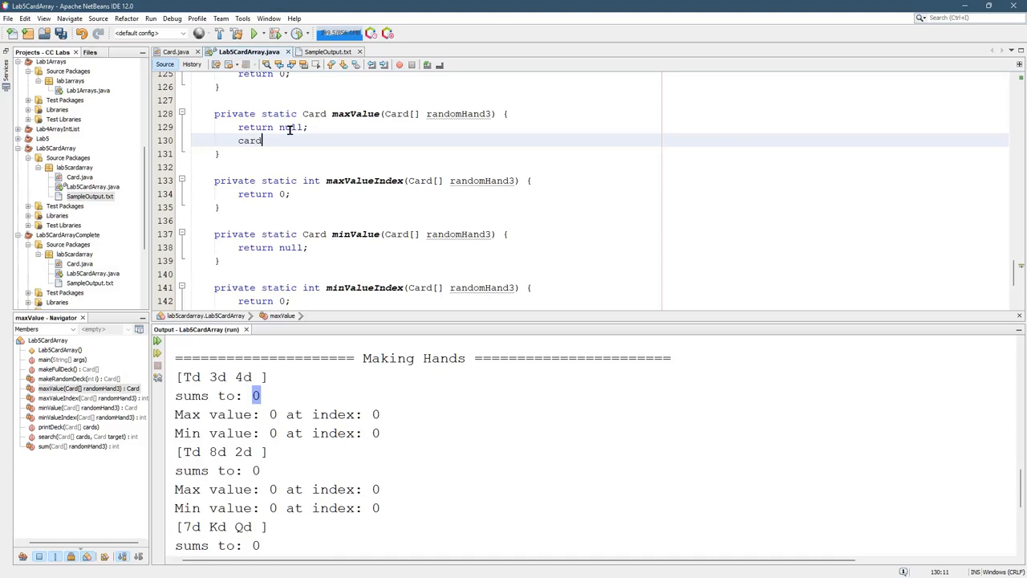
{"action": "type", "text": "."}
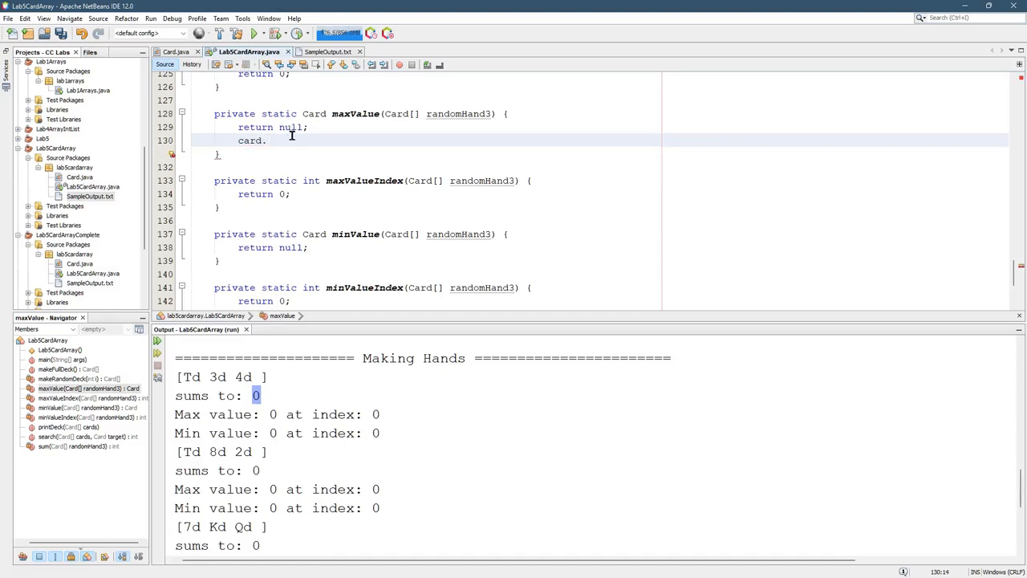
{"action": "key", "text": "backspace"}
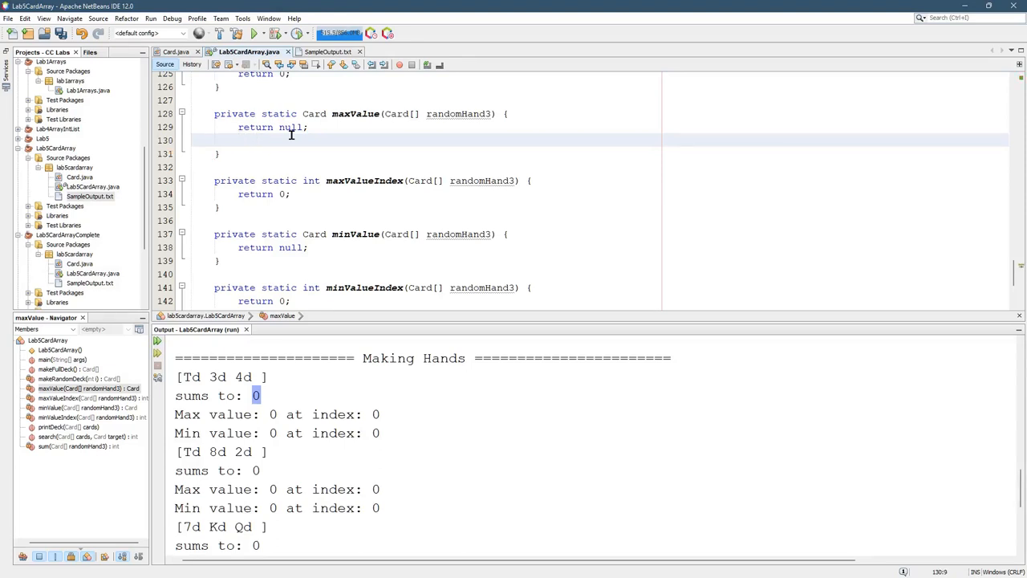
Replace the randomHand3 parameter name with 'hand' in the method signatures.
{"action": "double_click", "coordinate": [459, 113]}
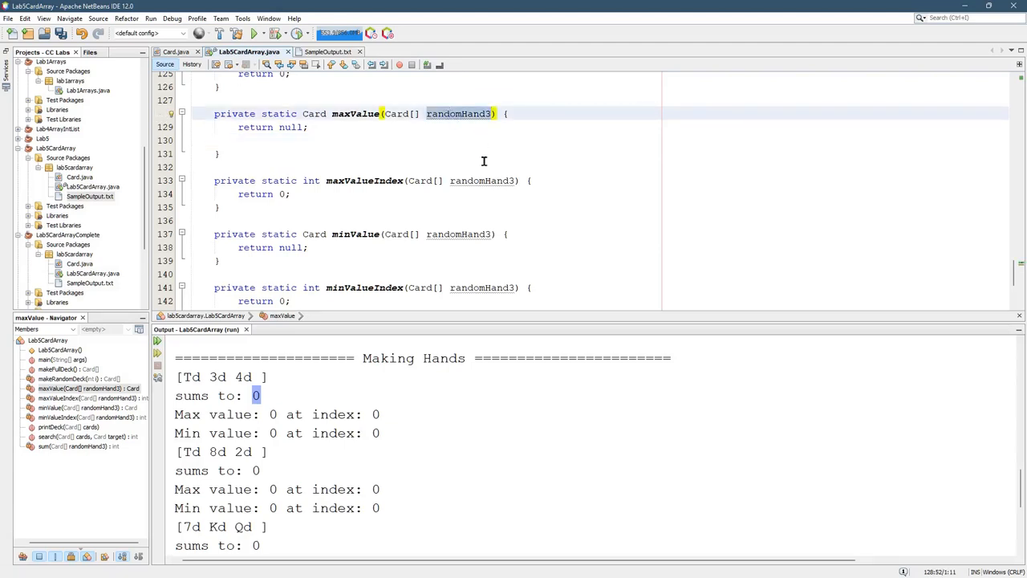
{"action": "mouse_move", "coordinate": [459, 112]}
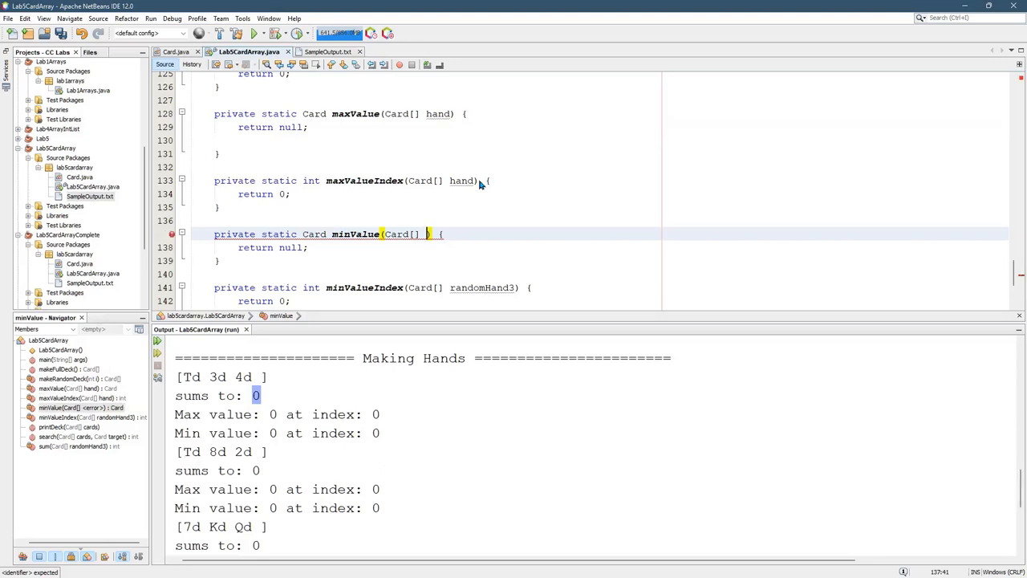
{"action": "type", "text": "hand"}
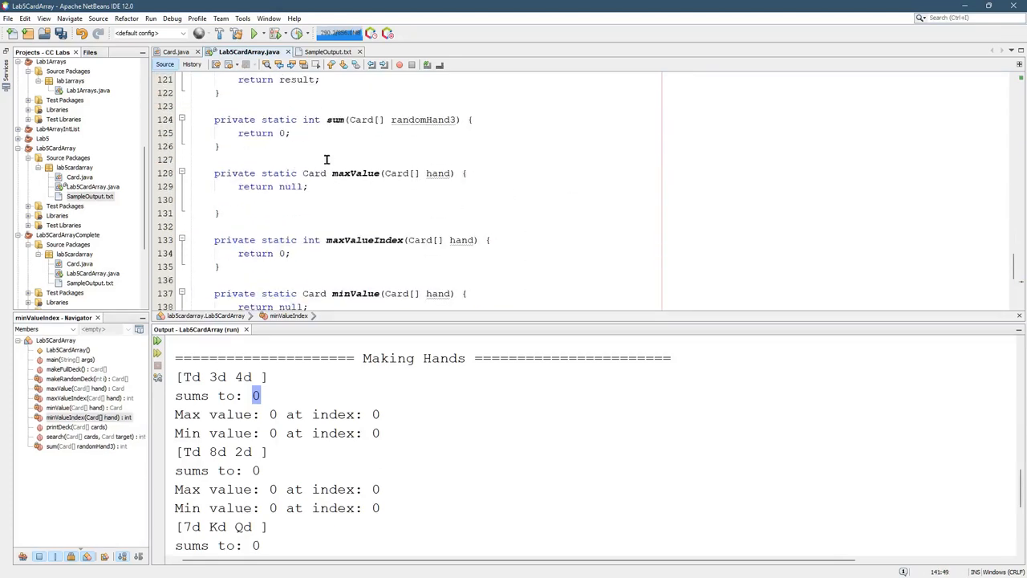
Show the Card class source and locate its compareTo(Card otherCard) method.
{"action": "left_click", "coordinate": [453, 173]}
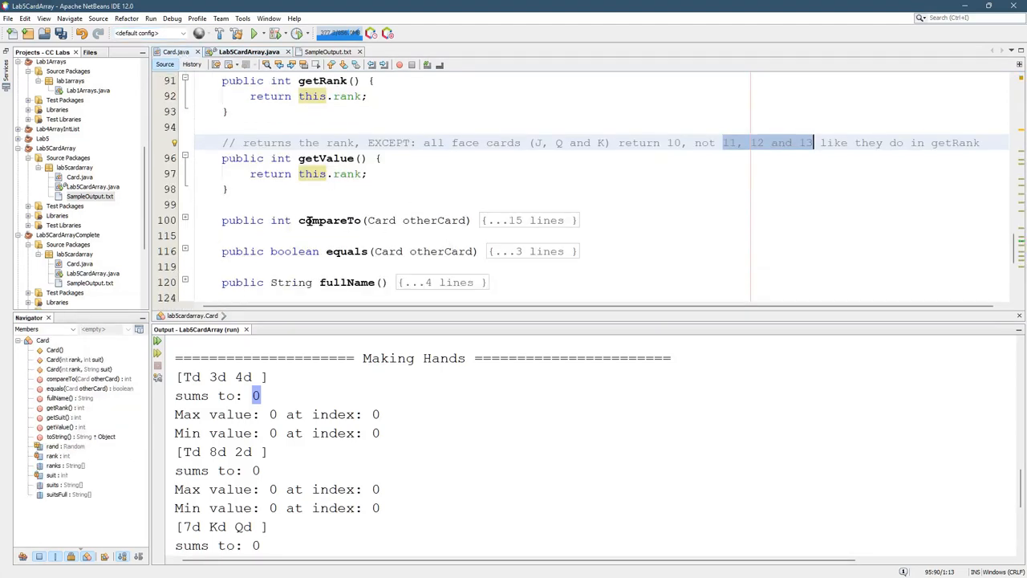
{"action": "left_click", "coordinate": [329, 220]}
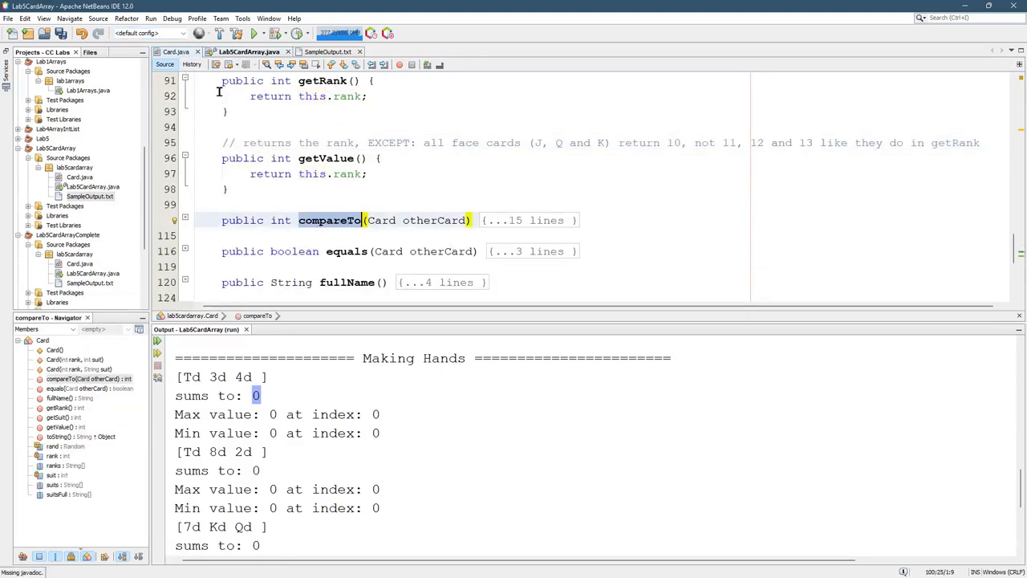